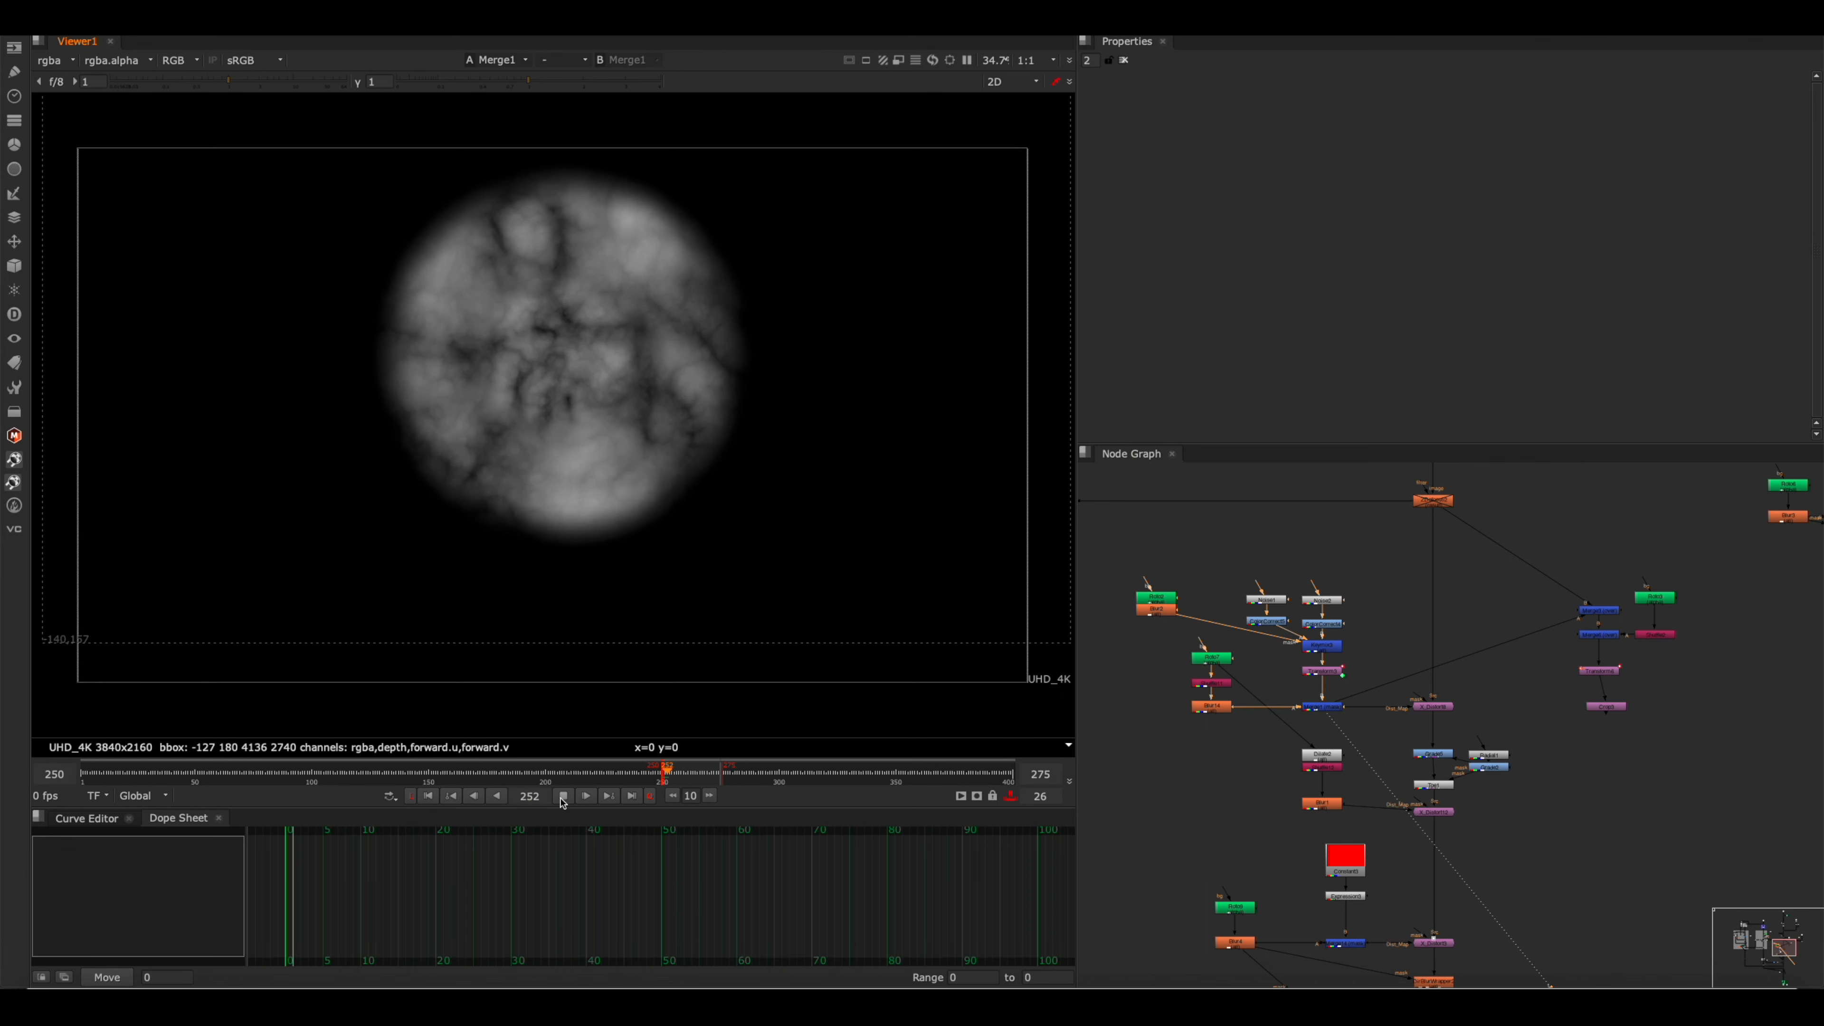
- Scroll the screenplay down to Proby's limp arms, dimming sensors and 'Might as well go back to sleep' line
left_click(563, 797)
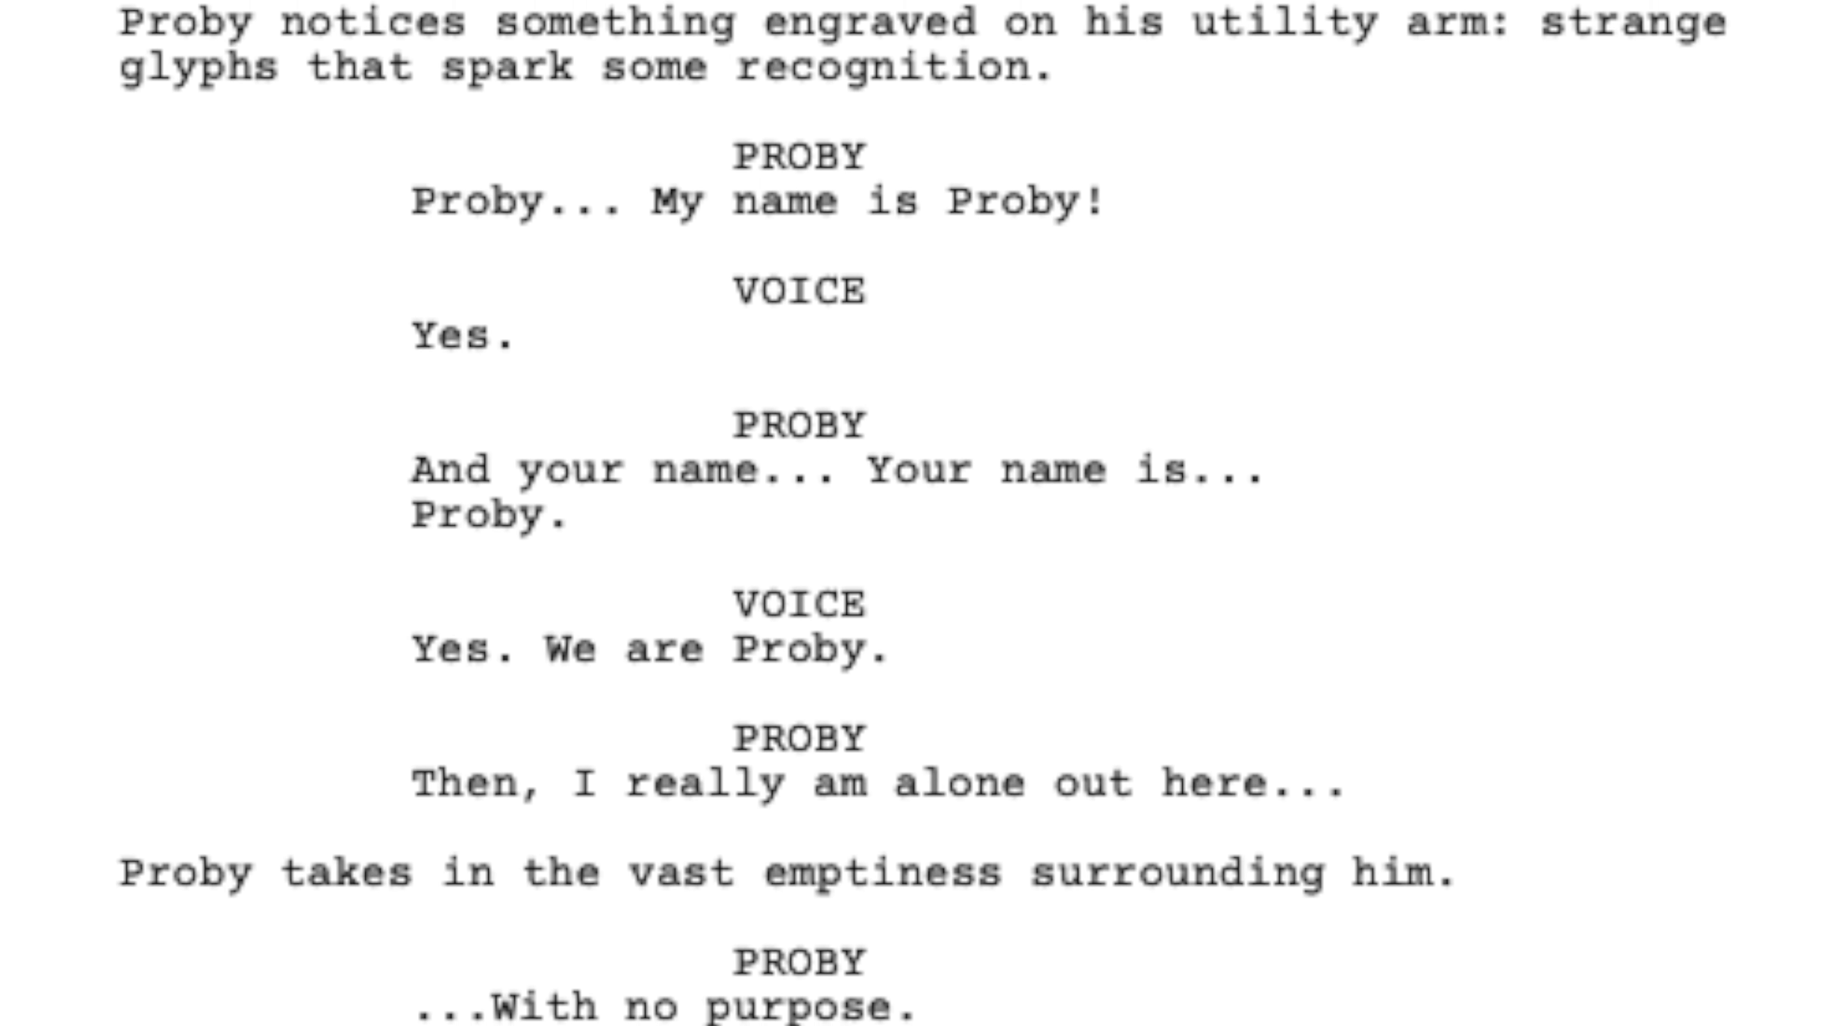
scroll("down", 3)
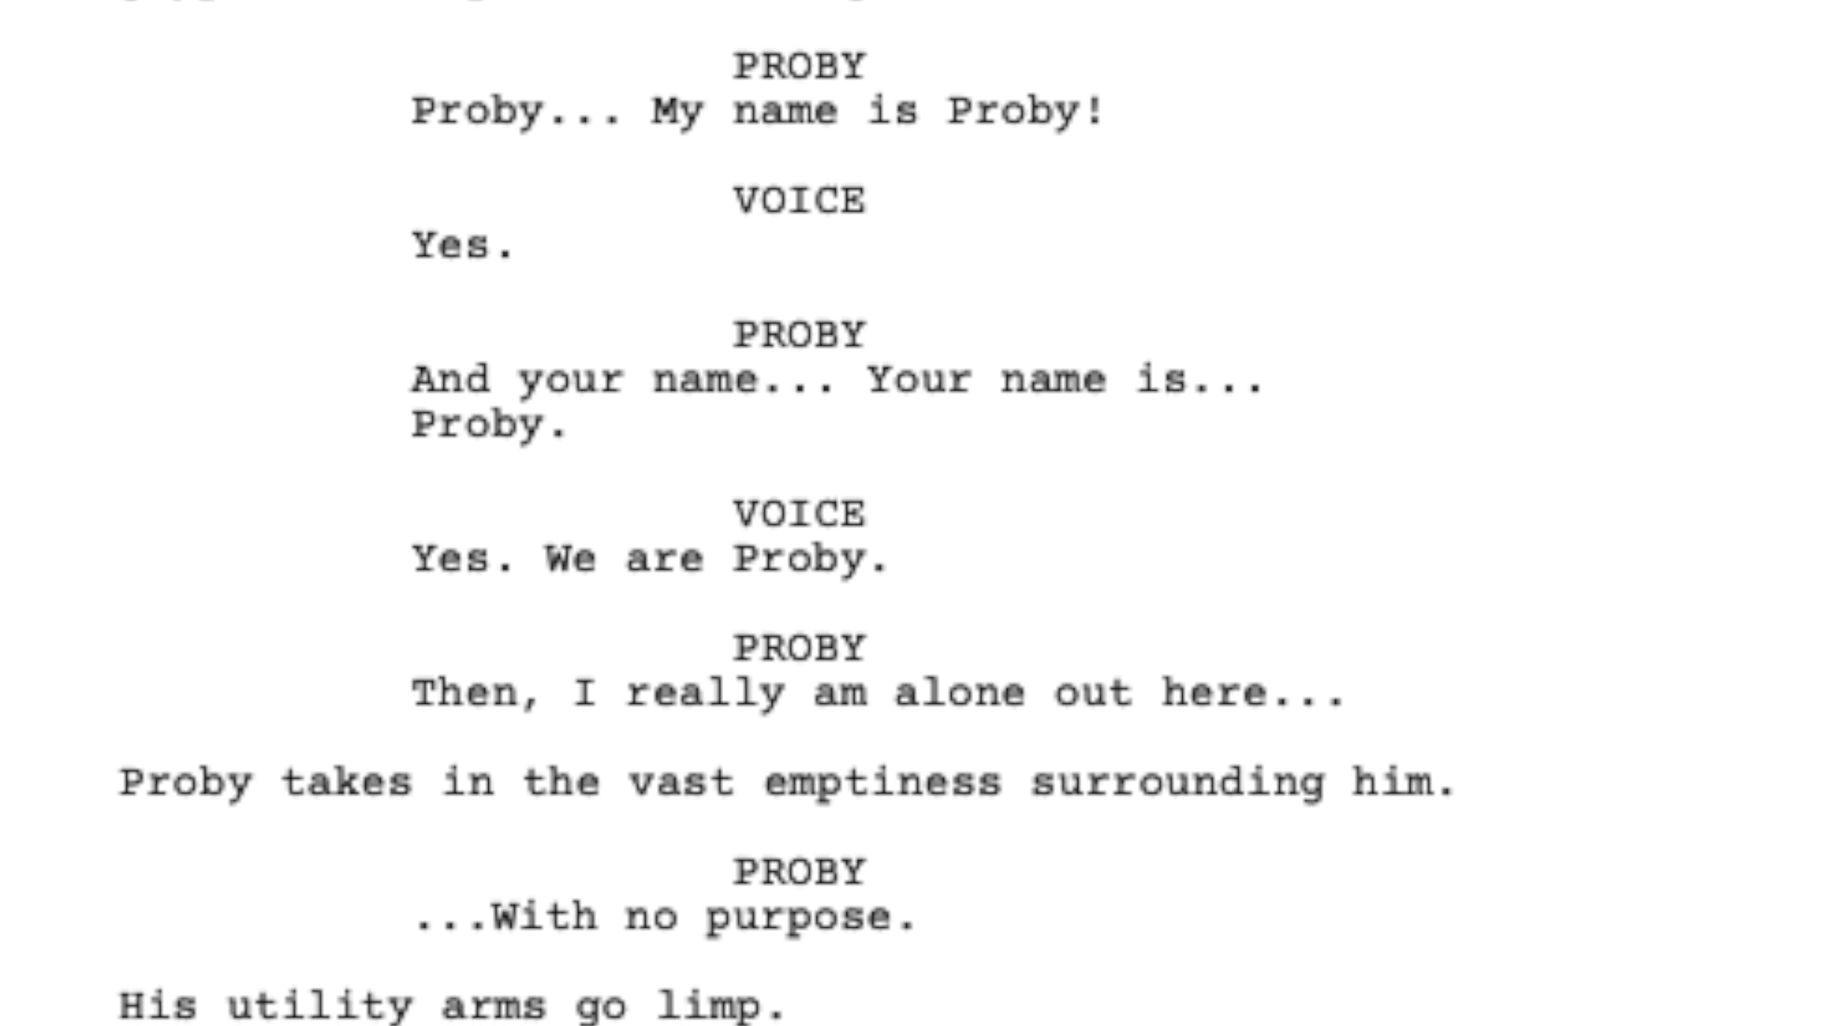
scroll("down", 3)
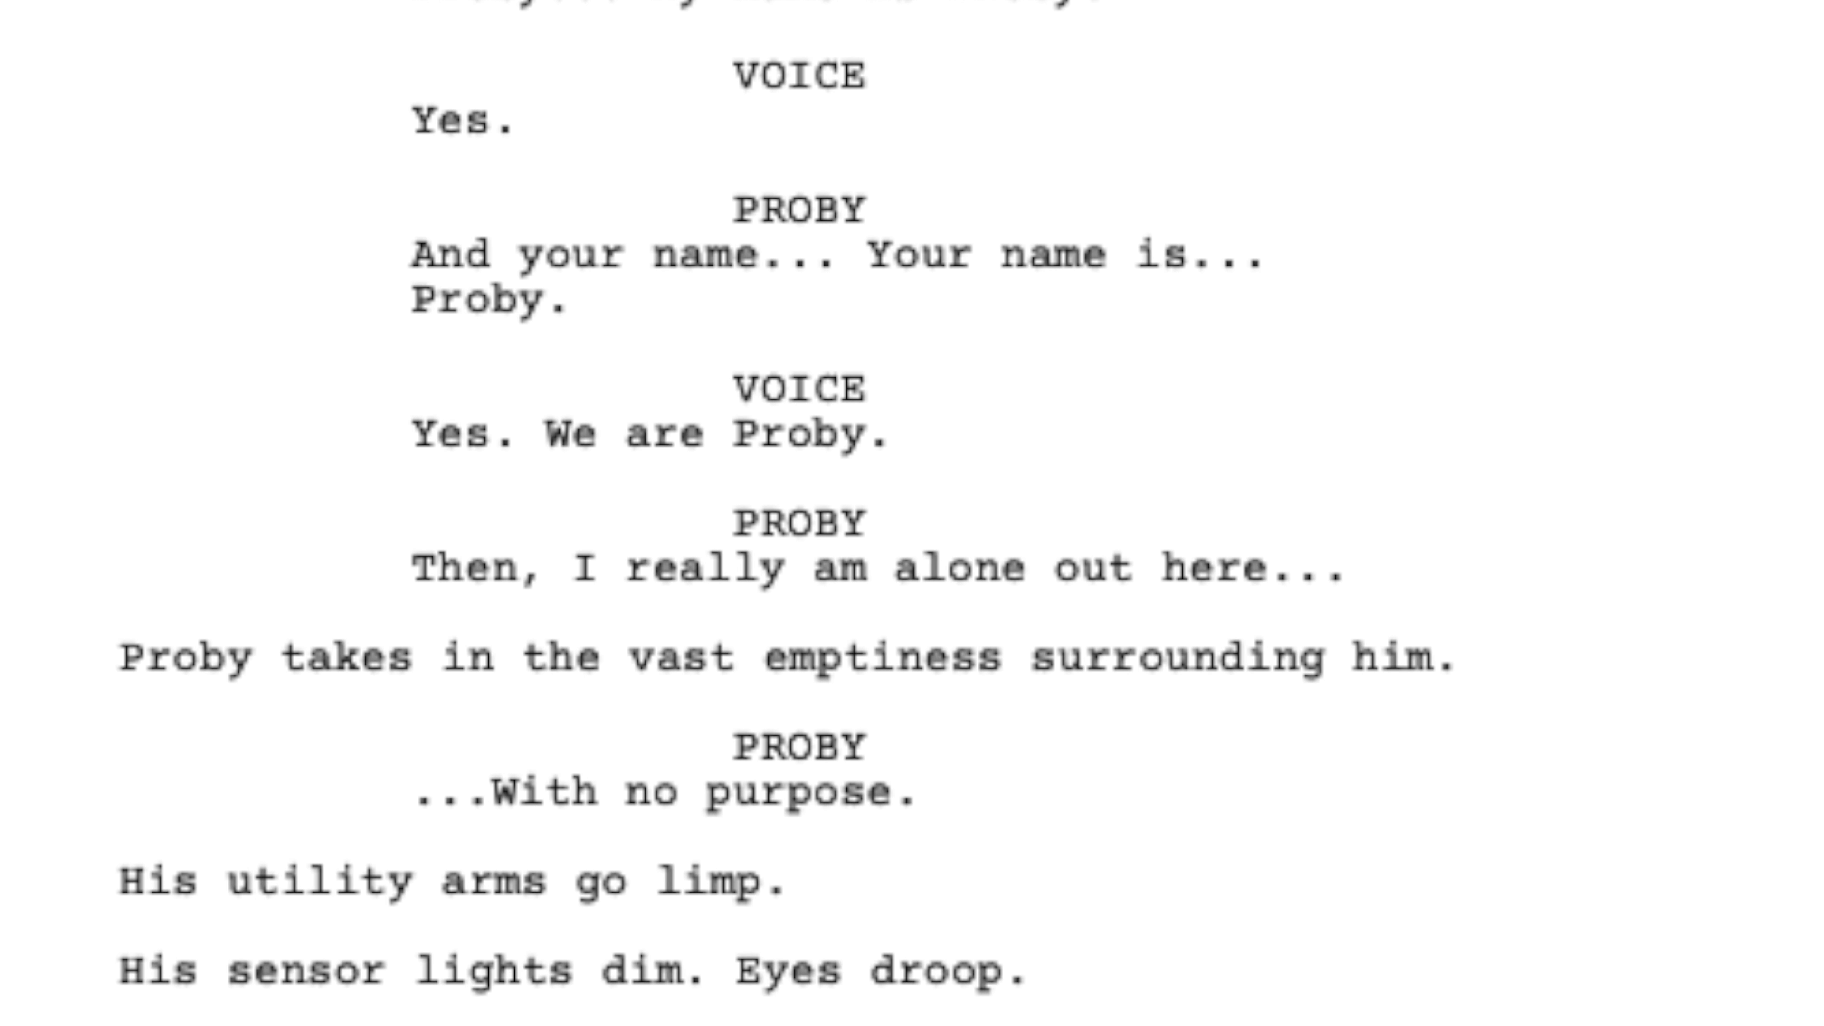
scroll("down", 3)
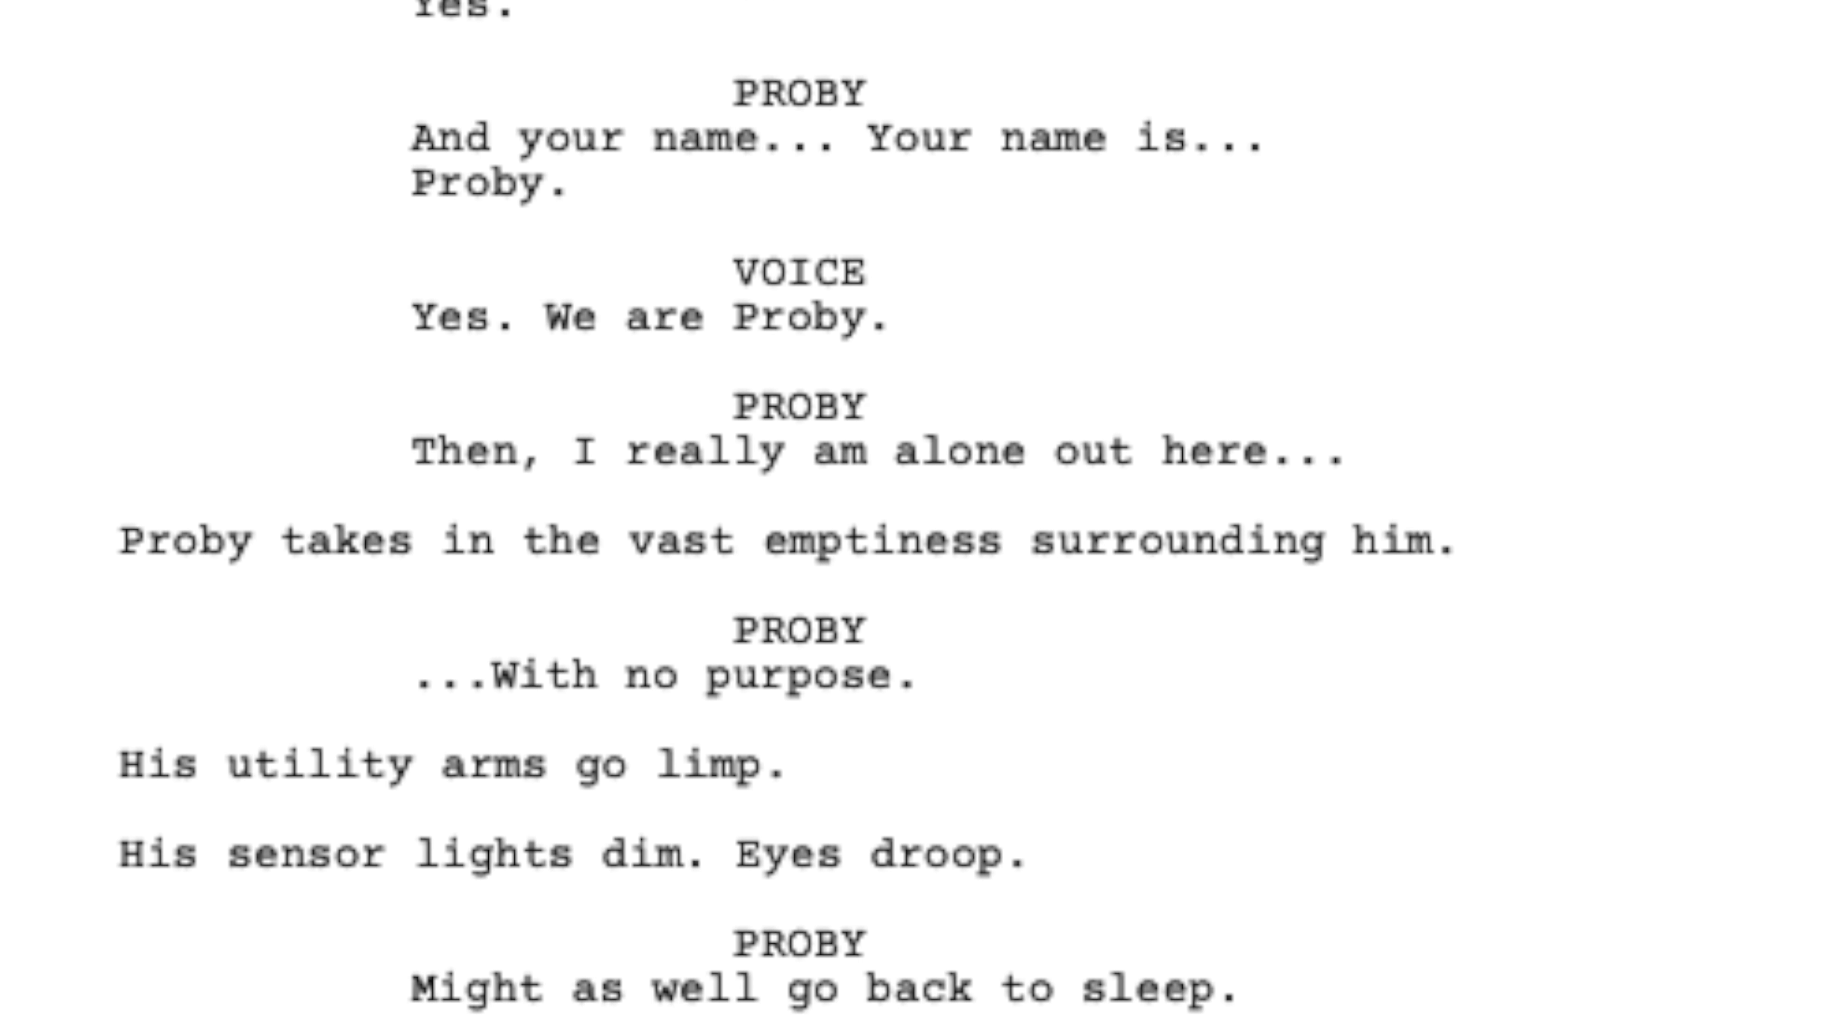